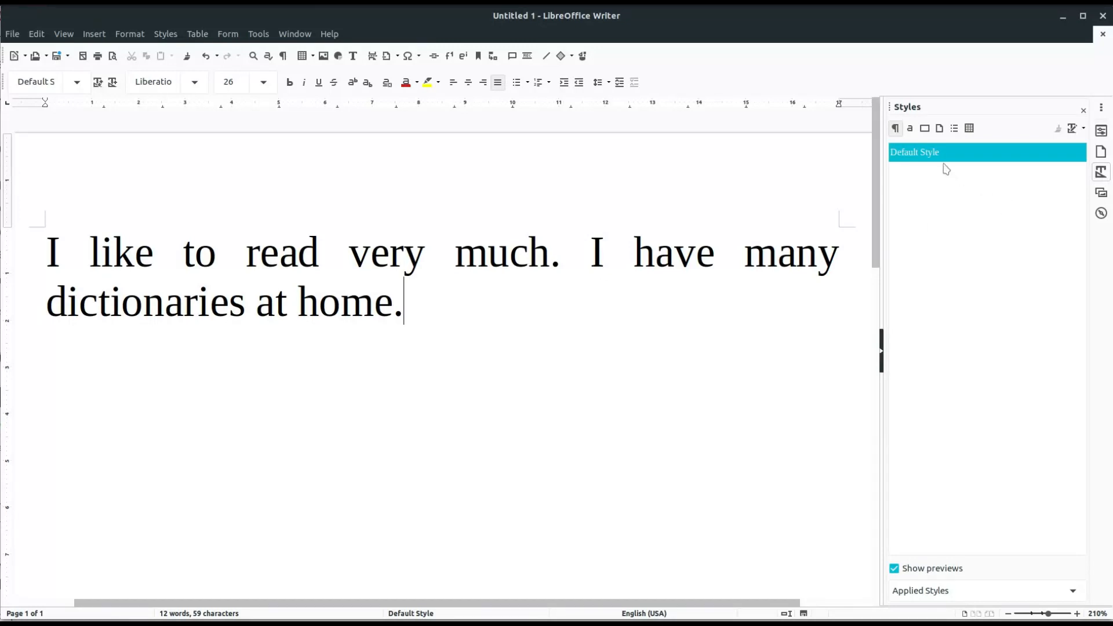
Set the whole two-sentence paragraph to 28 pt and justify it.
{"action": "right_click", "coordinate": [932, 162]}
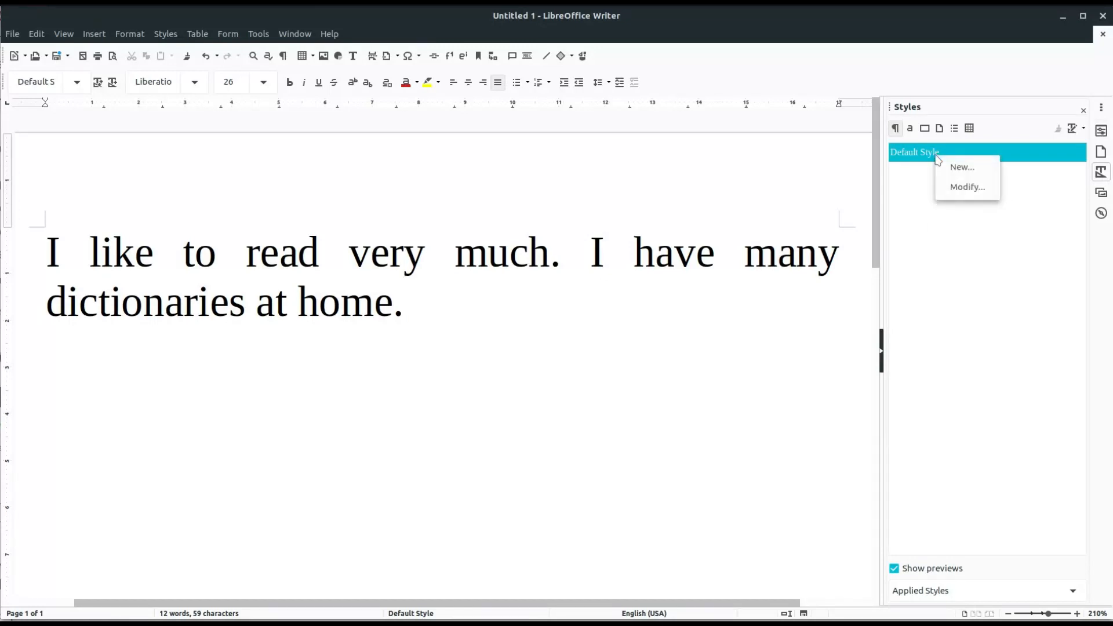
{"action": "left_click", "coordinate": [408, 304]}
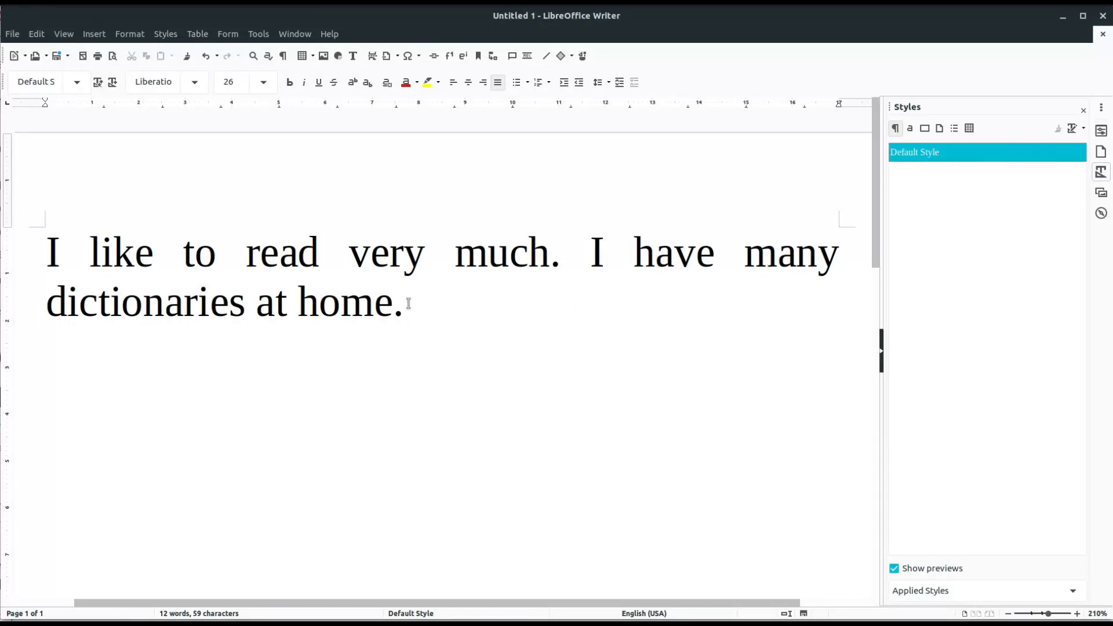
{"action": "key", "text": "ctrl+a"}
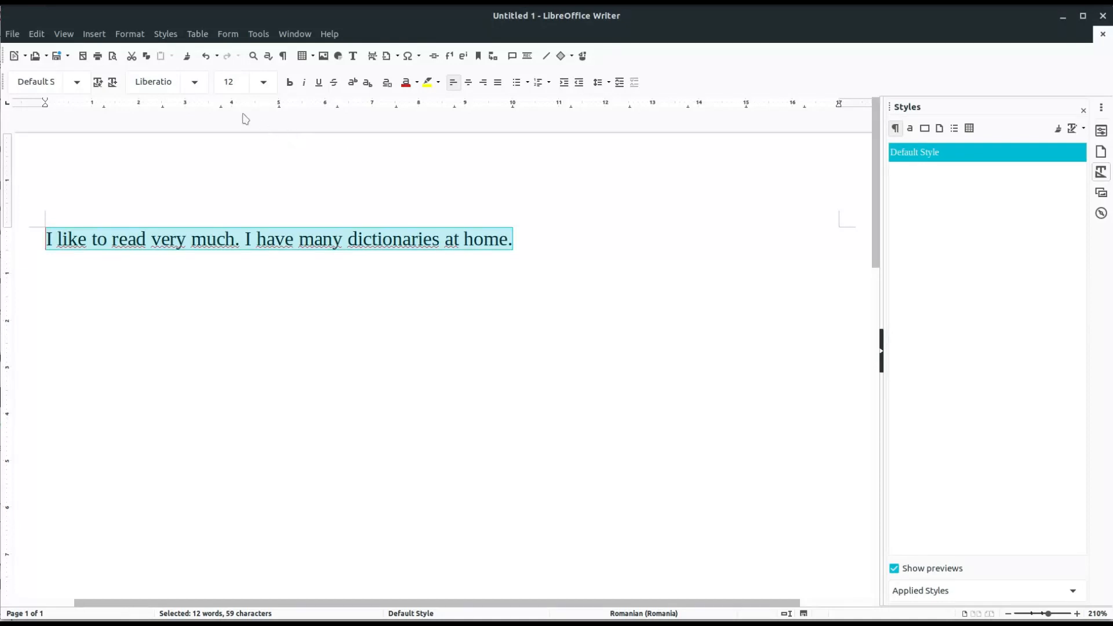
{"action": "type", "text": "28"}
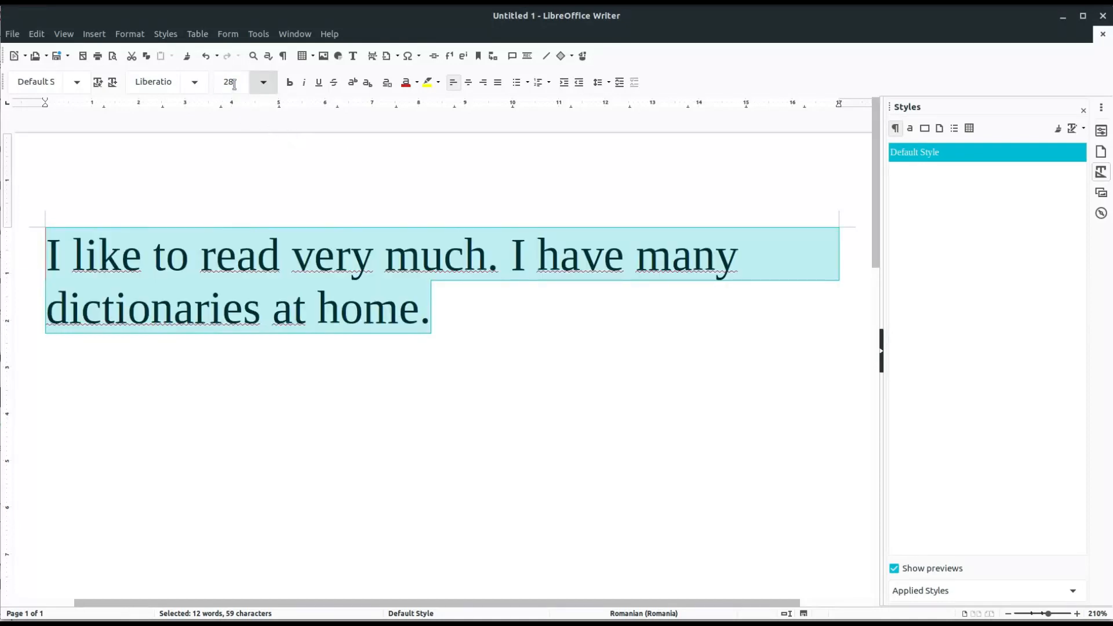
{"action": "left_click", "coordinate": [529, 297]}
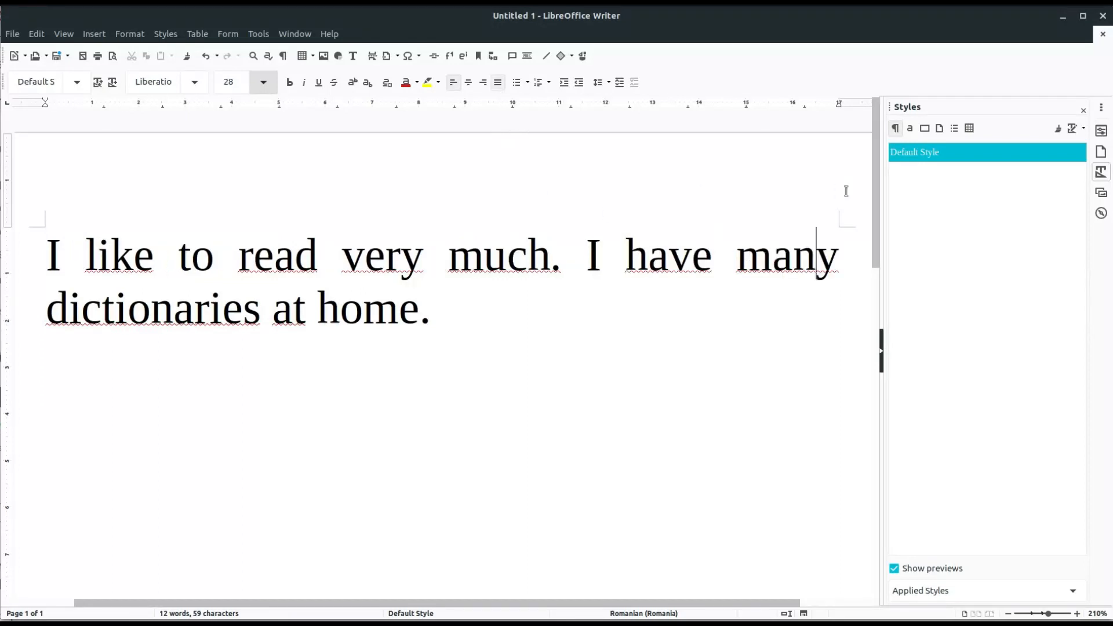
Enable Hyphenation Automatically in the Default Style's Text Flow settings and apply.
{"action": "right_click", "coordinate": [914, 152]}
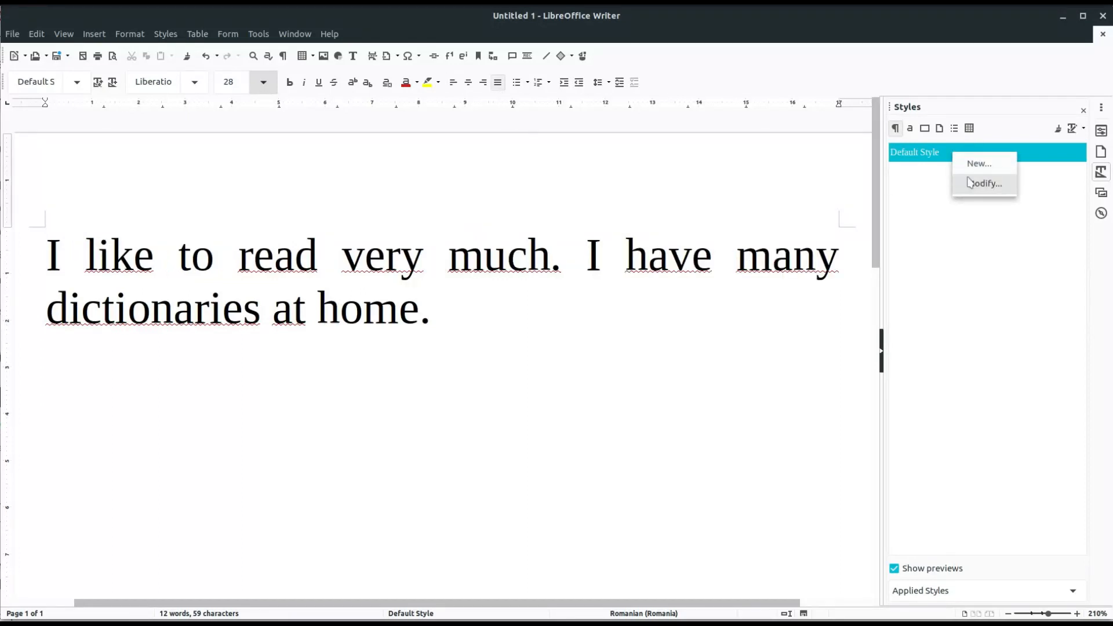
{"action": "left_click", "coordinate": [987, 183]}
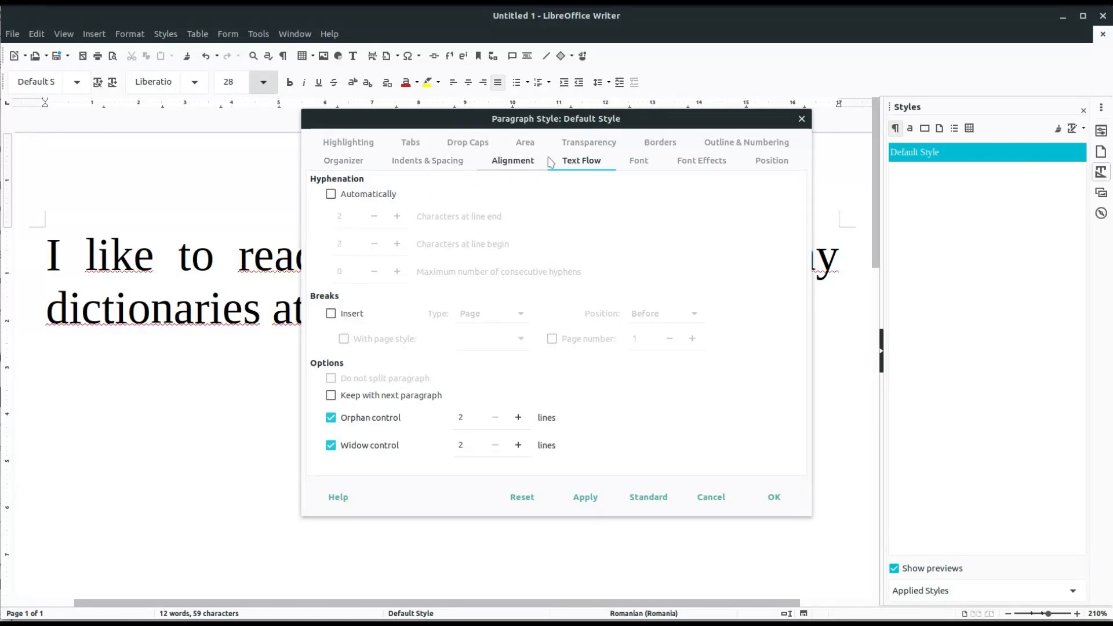
{"action": "left_click", "coordinate": [330, 194]}
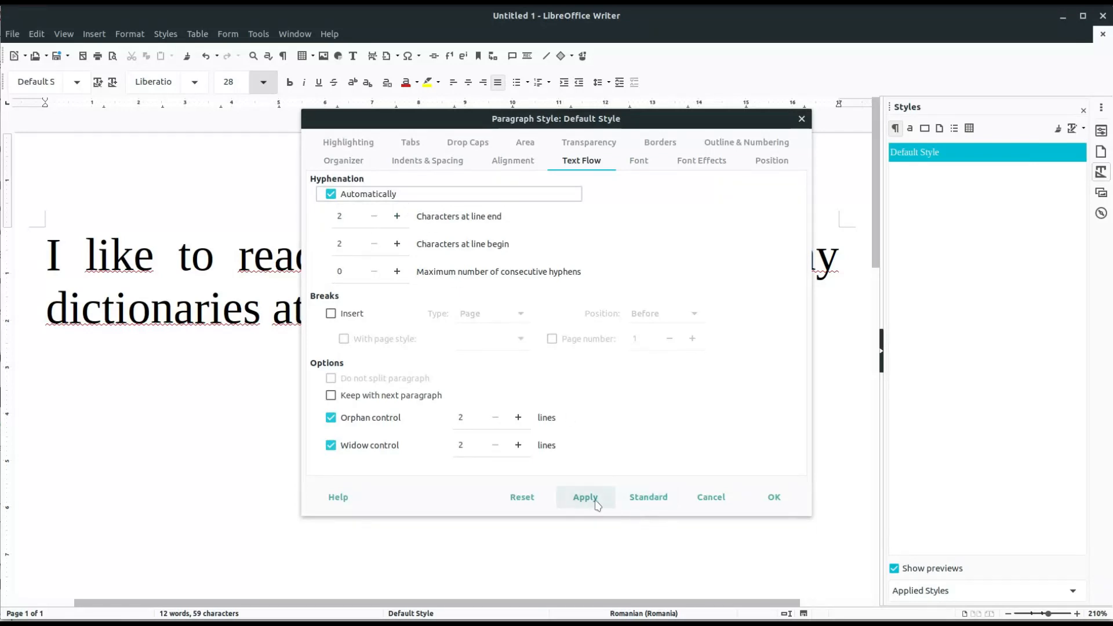
{"action": "left_click", "coordinate": [585, 497]}
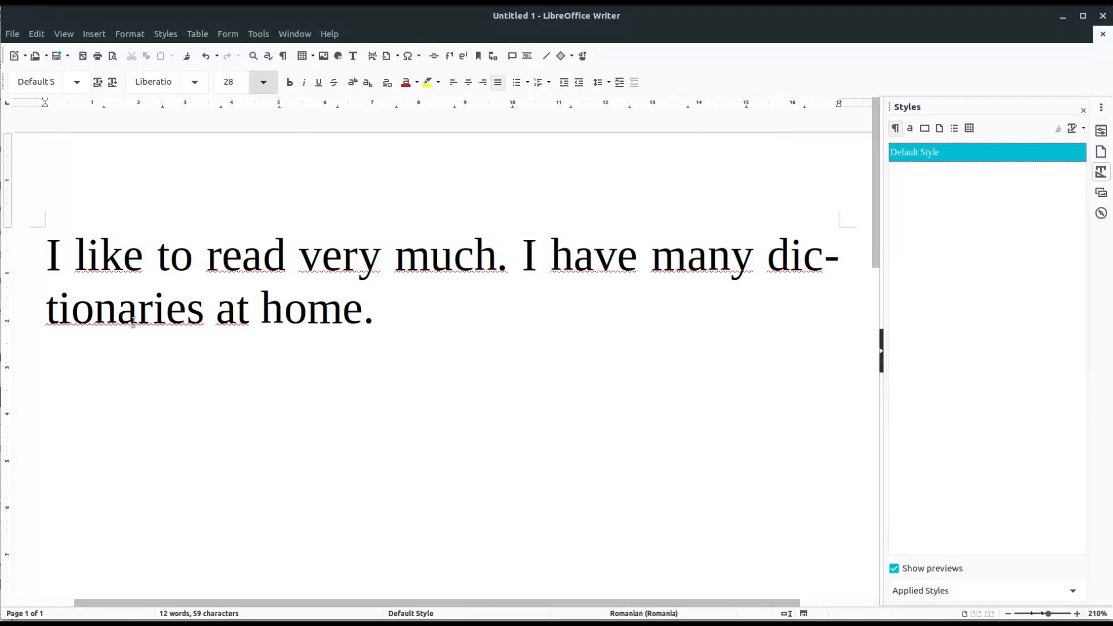
Untick Hyphenation Automatically in the Default Style so 'dictionaries' stays whole.
{"action": "right_click", "coordinate": [914, 154]}
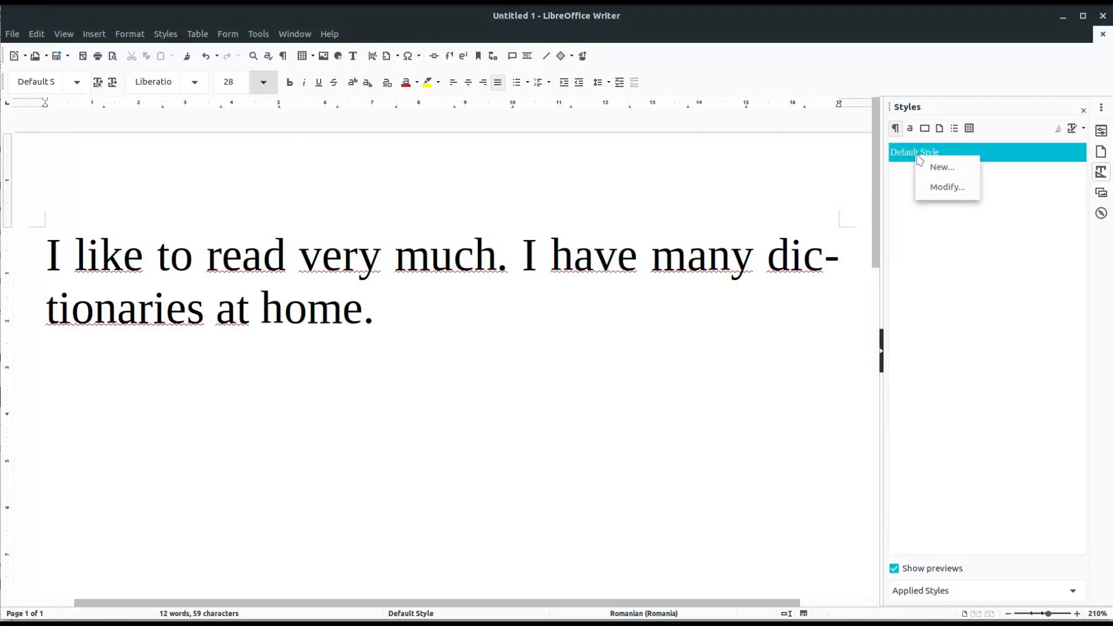
{"action": "left_click", "coordinate": [947, 186]}
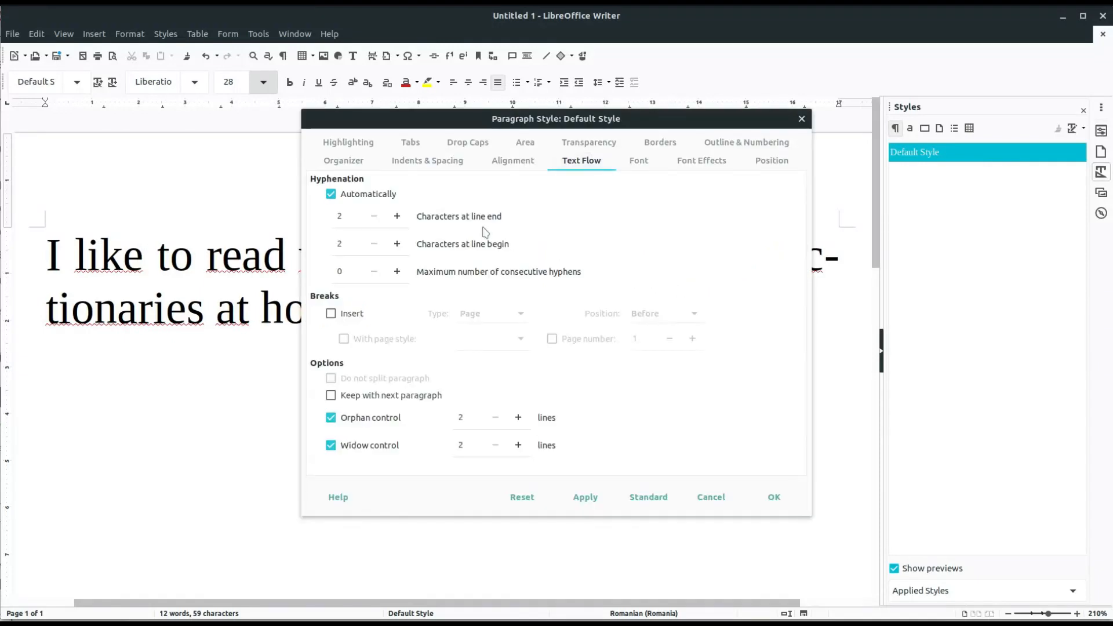
{"action": "left_click", "coordinate": [330, 194]}
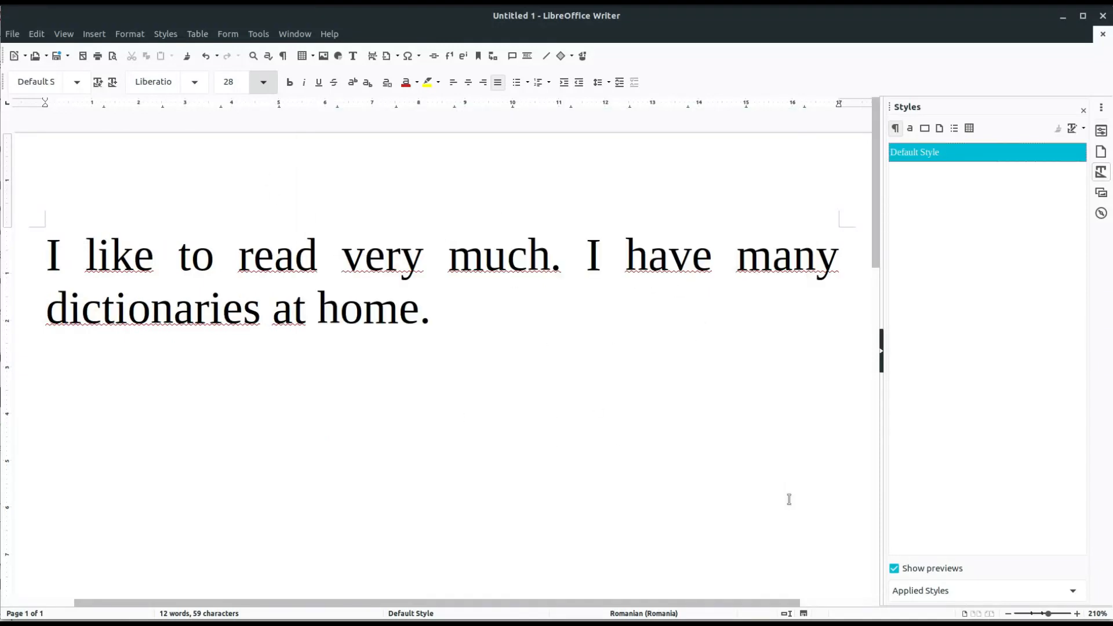
{"action": "mouse_move", "coordinate": [684, 307]}
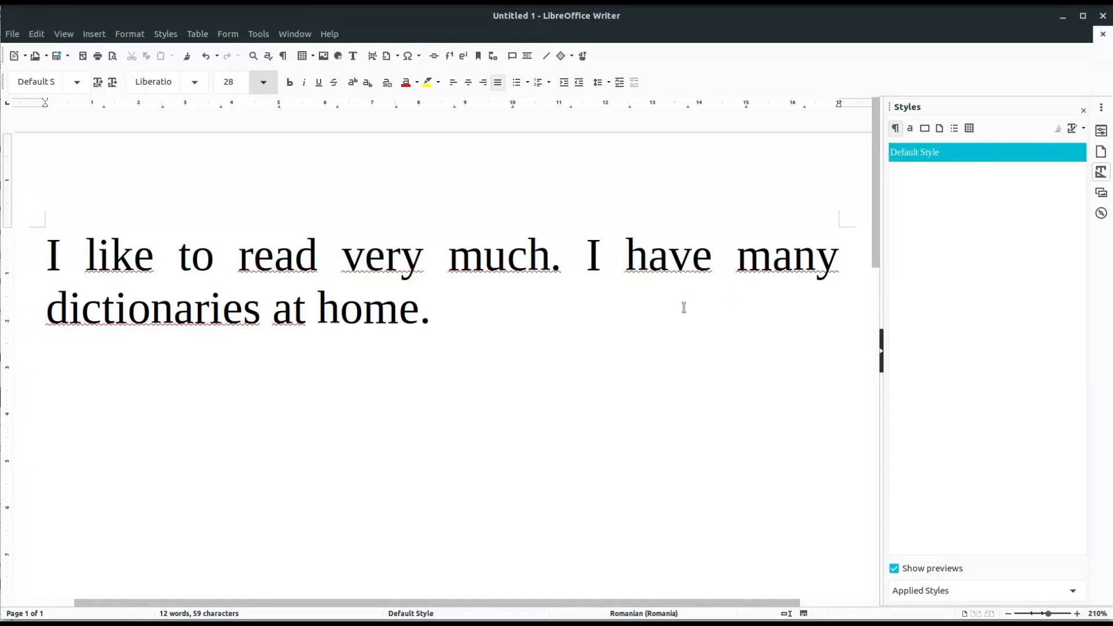
Insert a soft hyphen after 'dic' in 'dictionaries'.
{"action": "left_click", "coordinate": [432, 309]}
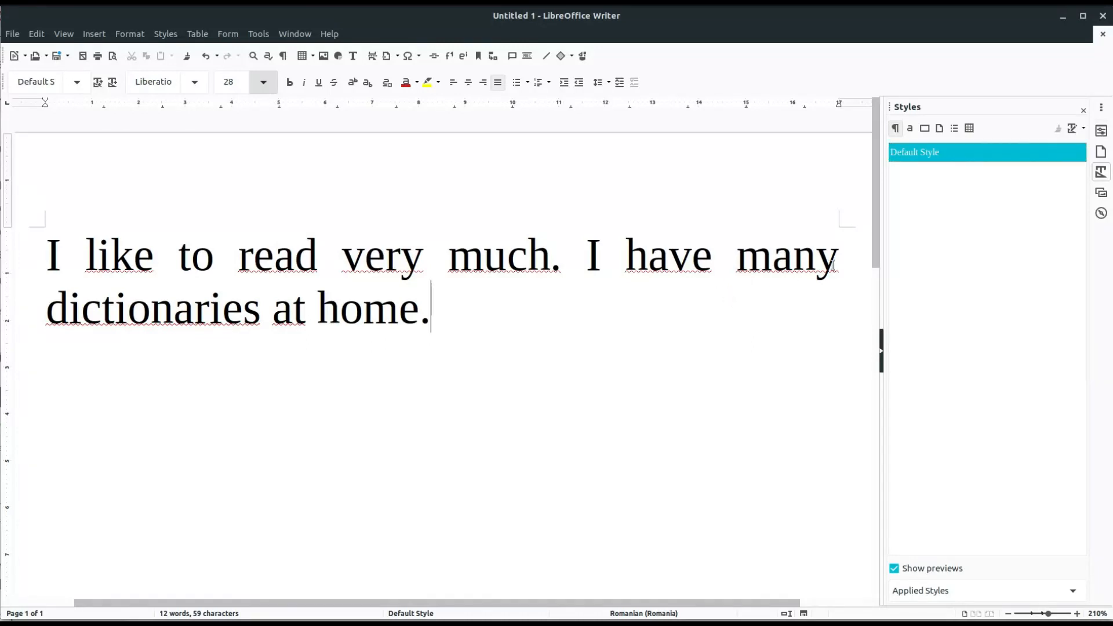
{"action": "left_click", "coordinate": [102, 308]}
{"action": "type", "text": "-"}
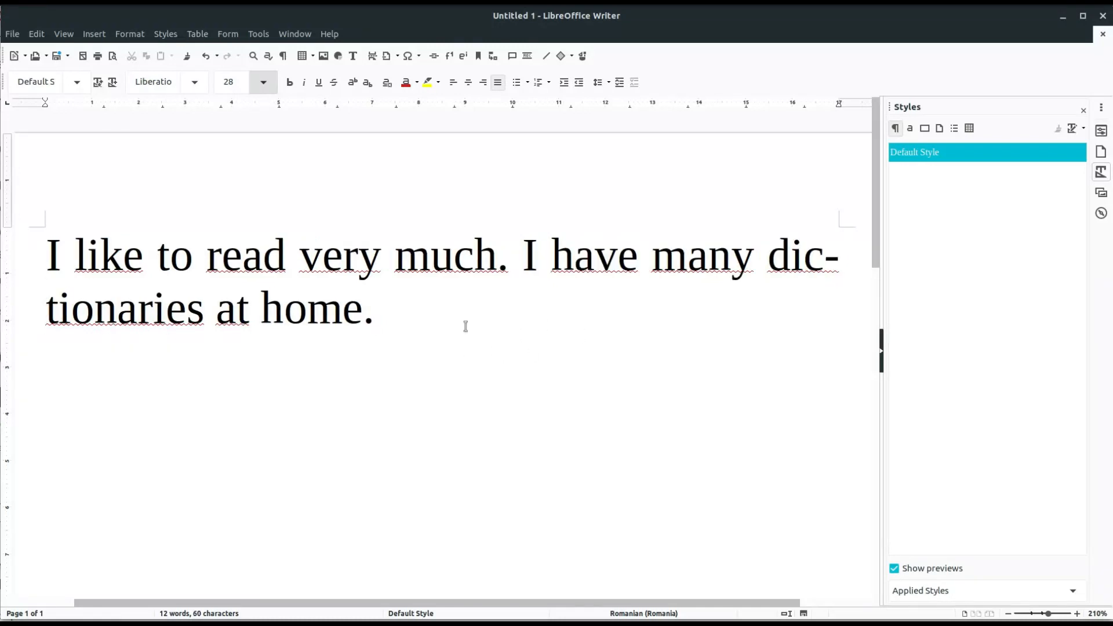
{"action": "left_click", "coordinate": [378, 322]}
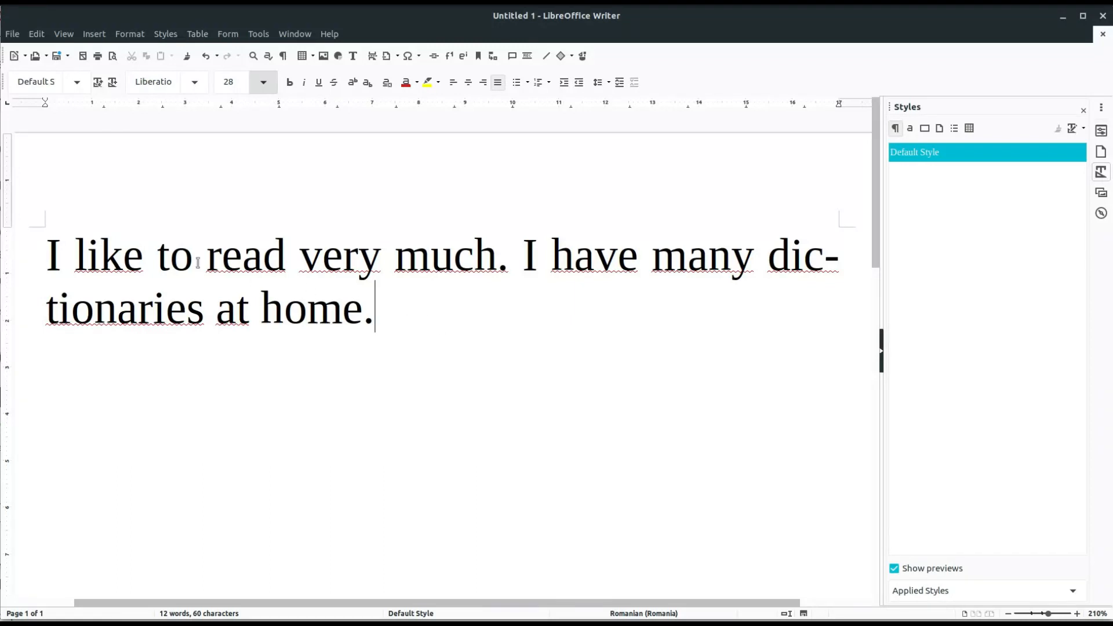
Add 'I am sure that' at the start of the sentence.
{"action": "left_click", "coordinate": [48, 255]}
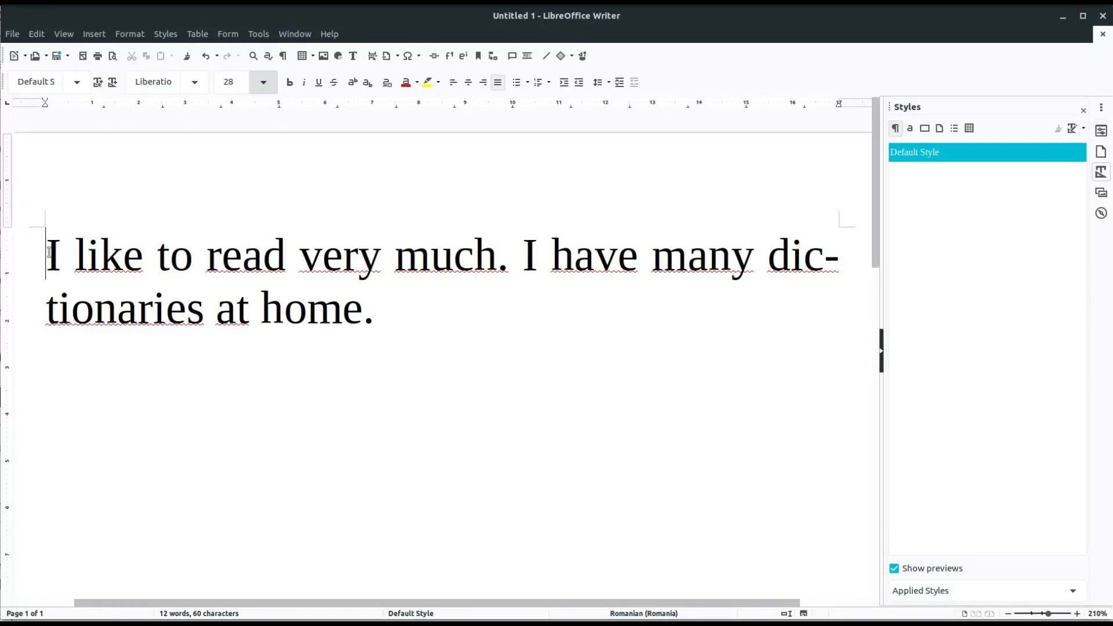
{"action": "type", "text": "I am sure th"}
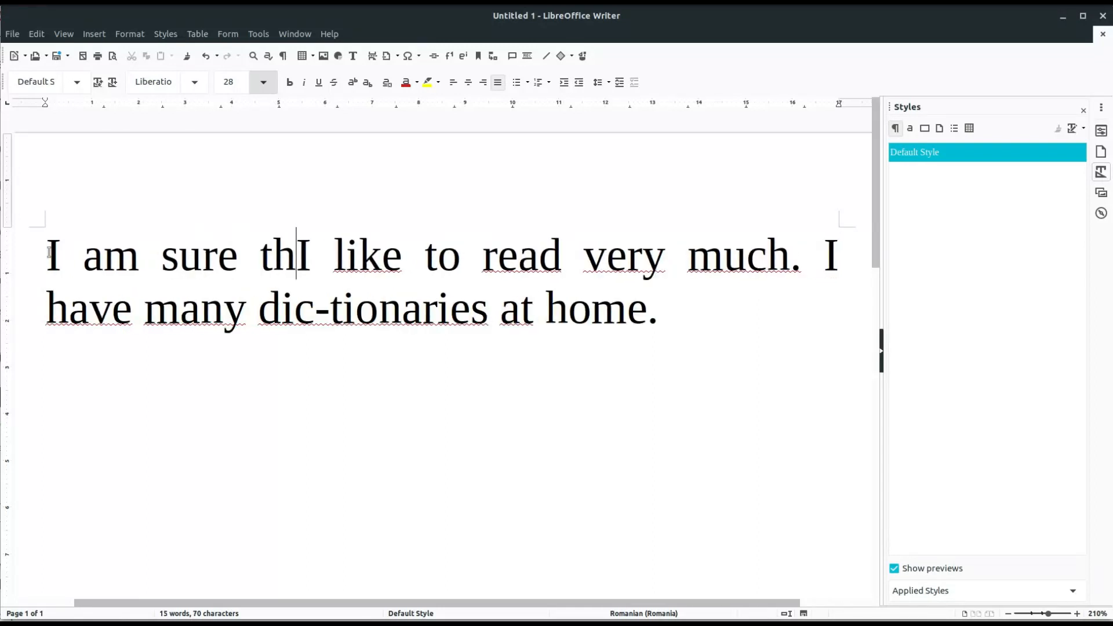
{"action": "type", "text": "at"}
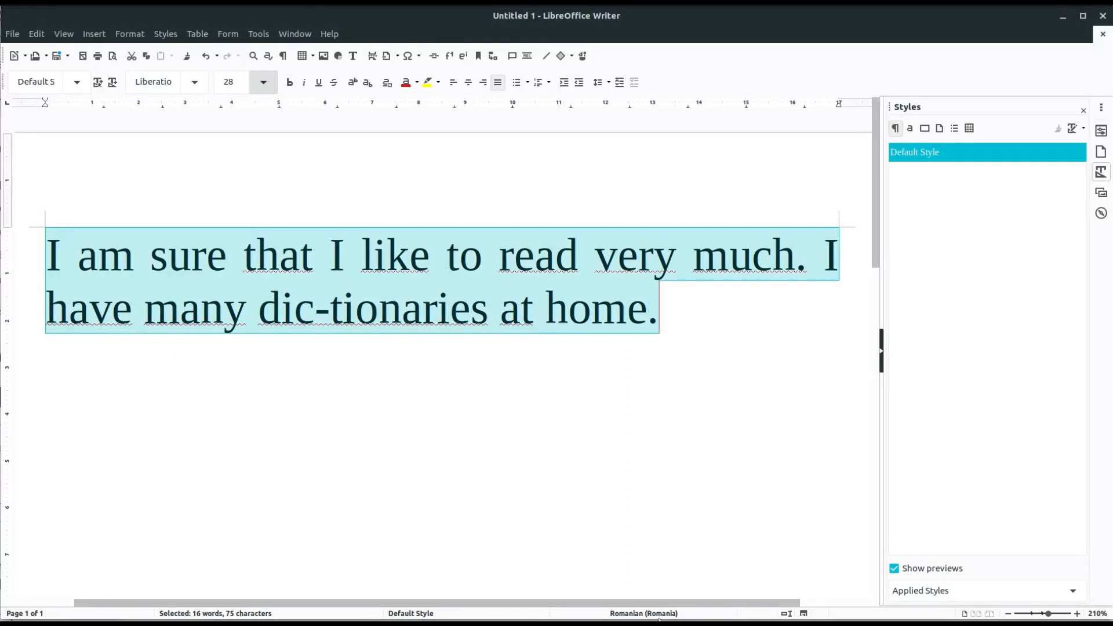
Mark the text as English (USA) and select the opening words 'I am sure that'.
{"action": "left_click", "coordinate": [642, 613]}
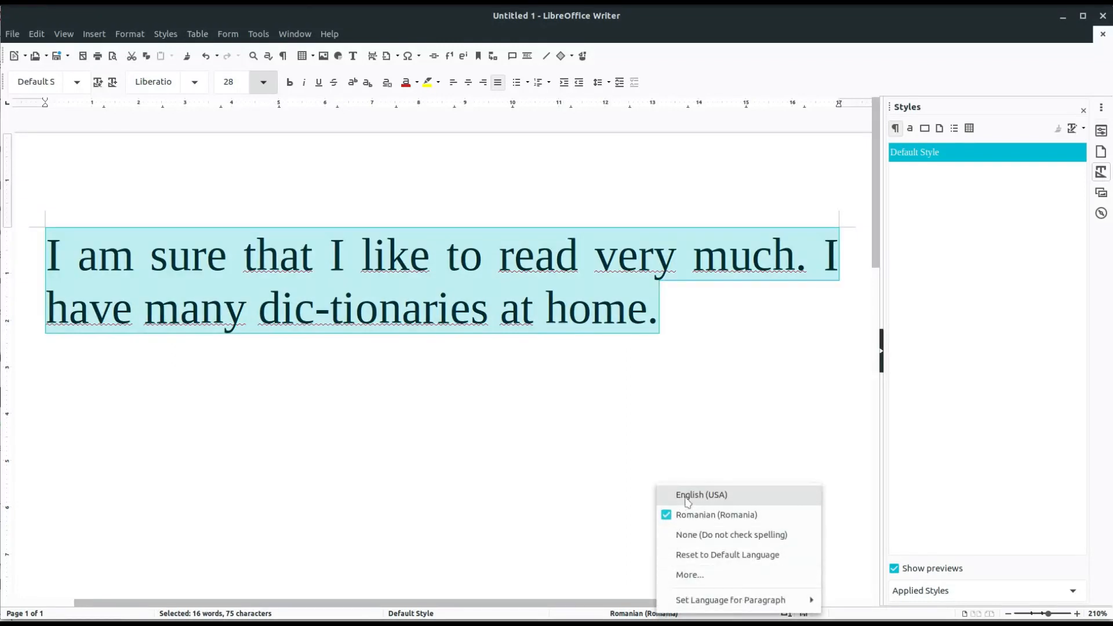
{"action": "left_click", "coordinate": [699, 495]}
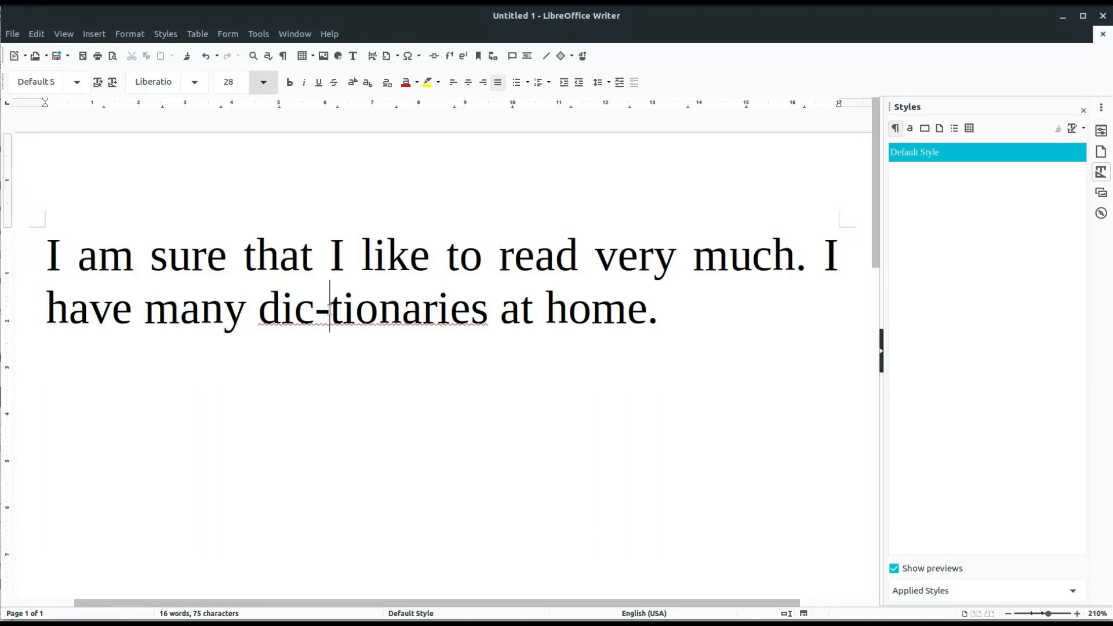
{"action": "left_click_drag", "start_coordinate": [135, 255], "coordinate": [326, 255]}
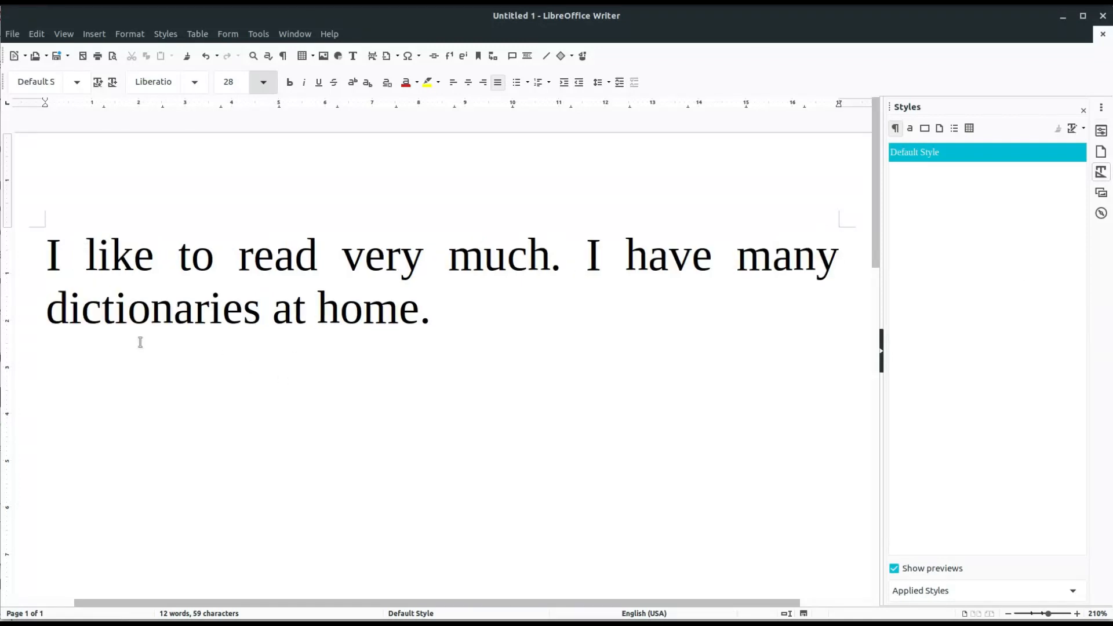
Retype 'I am sure that' at the paragraph start and begin the note 'Contr' below.
{"action": "left_click", "coordinate": [101, 311]}
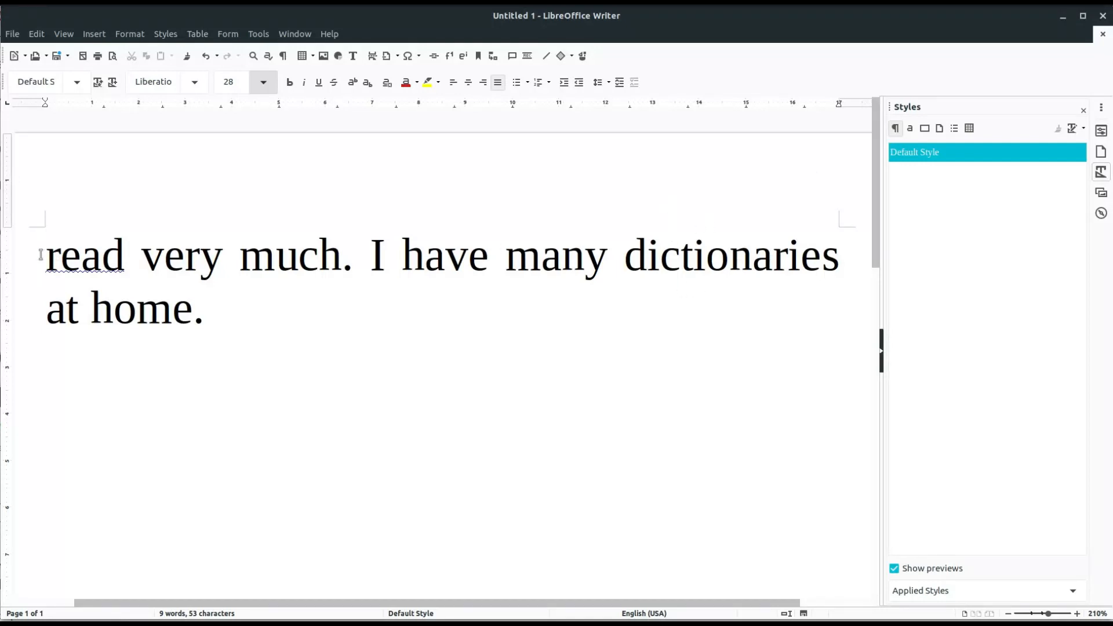
{"action": "type", "text": "I like"}
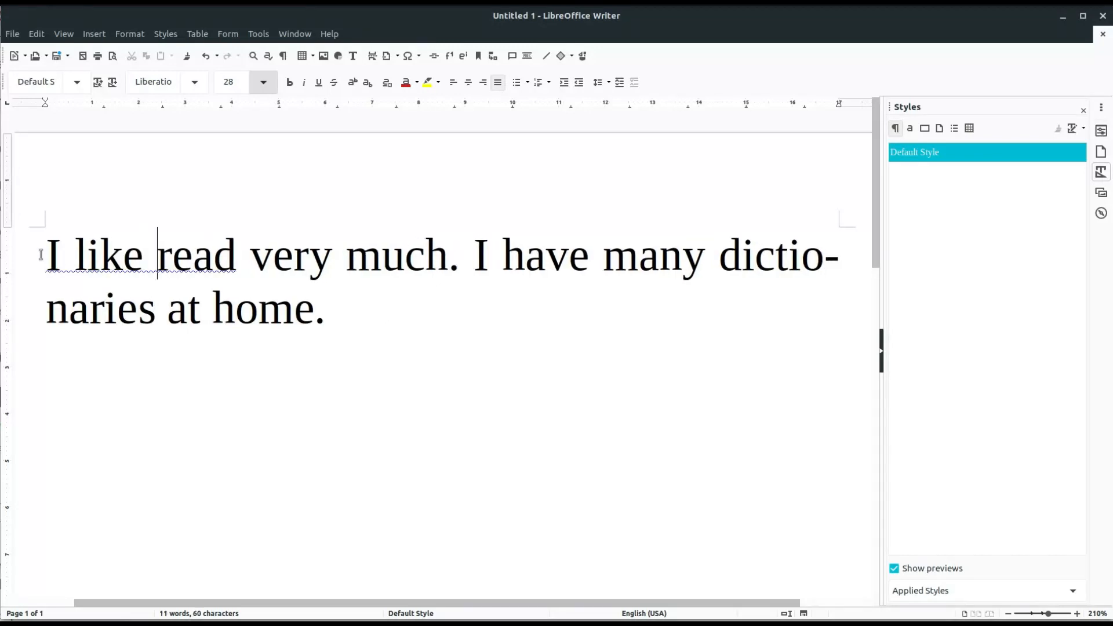
{"action": "type", "text": "to"}
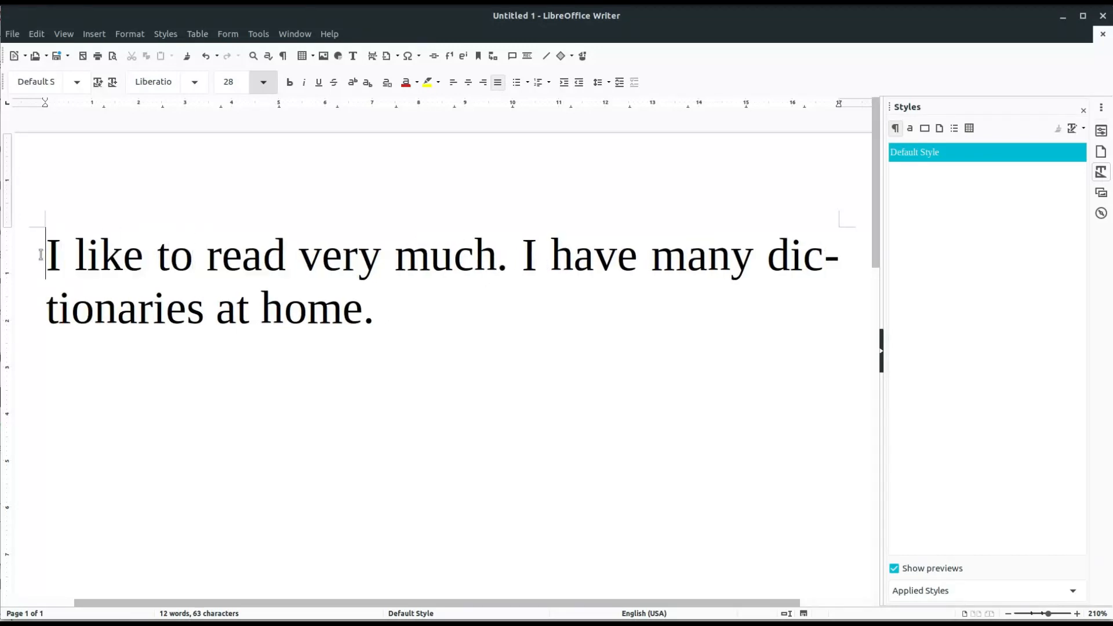
{"action": "type", "text": "I am sure"}
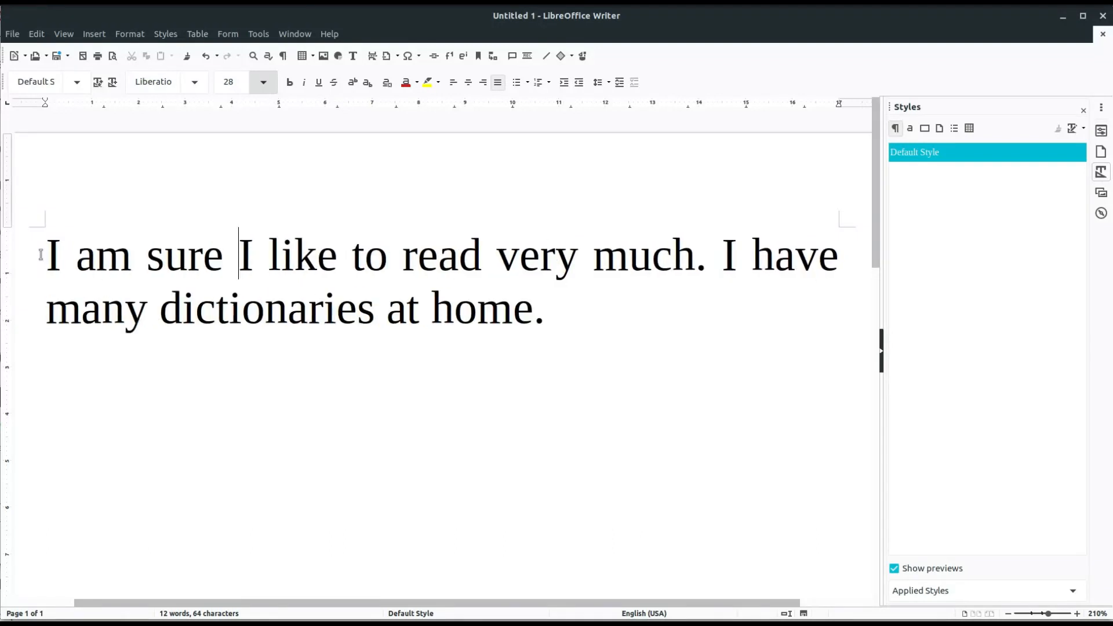
{"action": "type", "text": "that"}
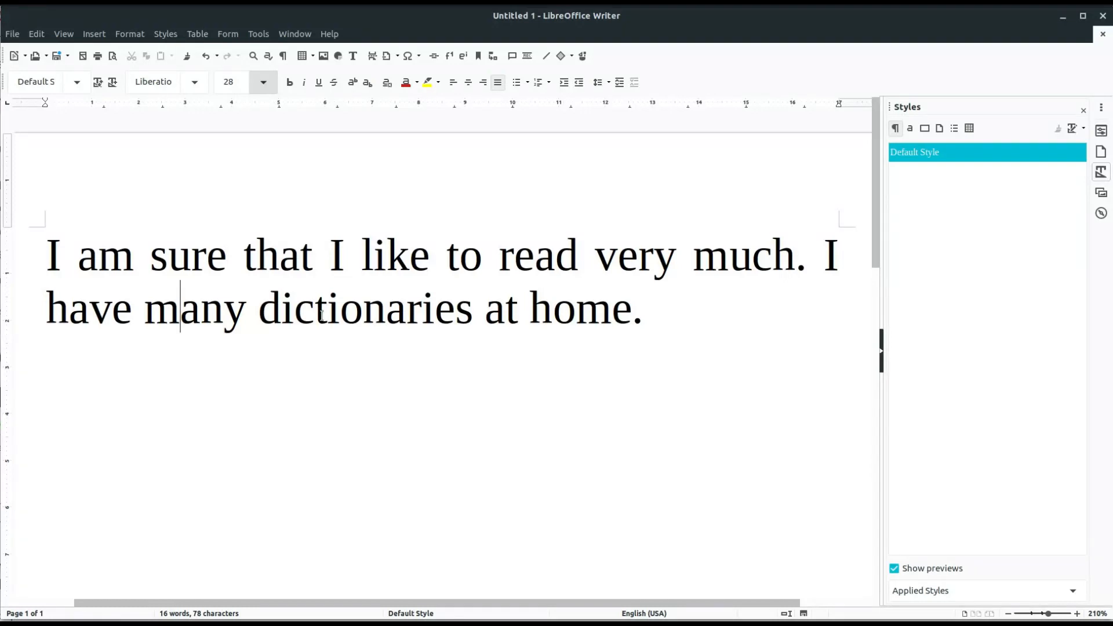
{"action": "left_click", "coordinate": [661, 312]}
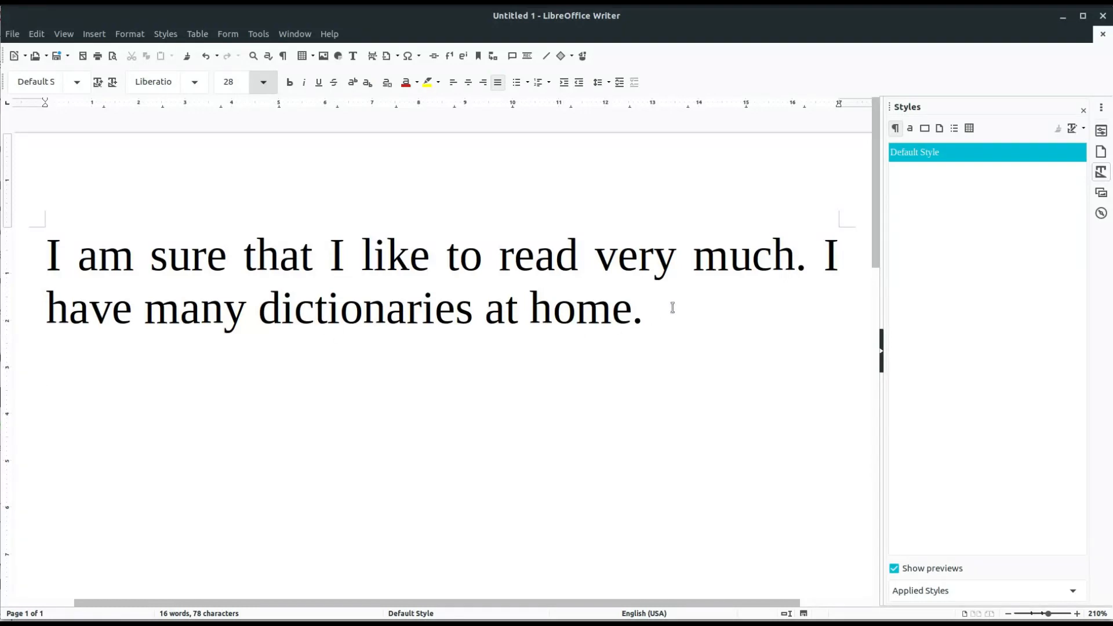
{"action": "type", "text": "Contr"}
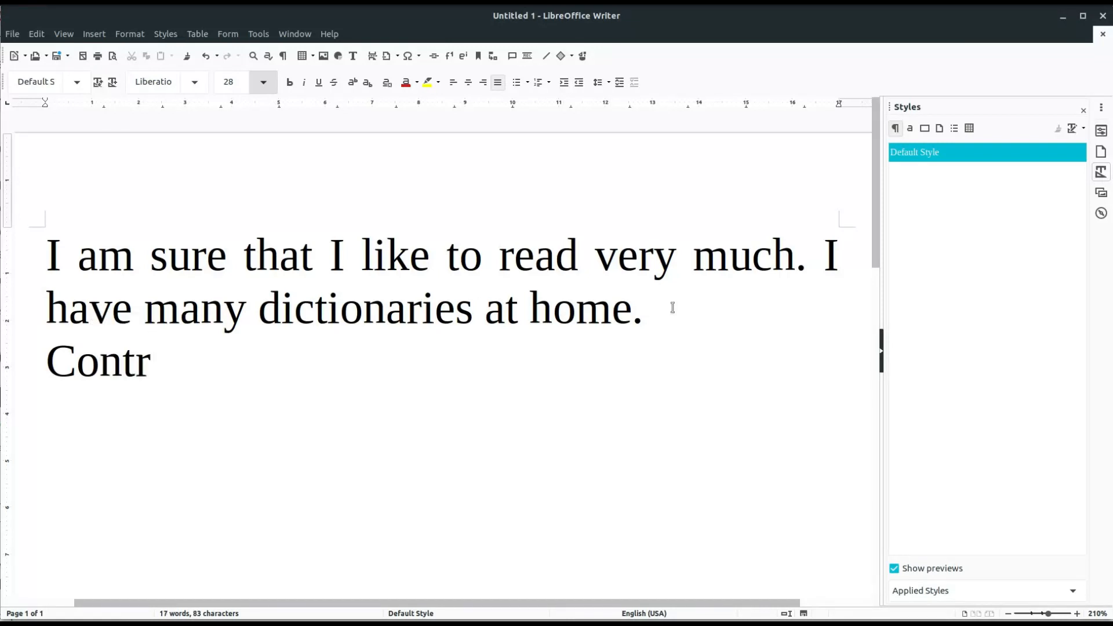
Finish the note 'Control + -' and make it bold.
{"action": "type", "text": "ol +"}
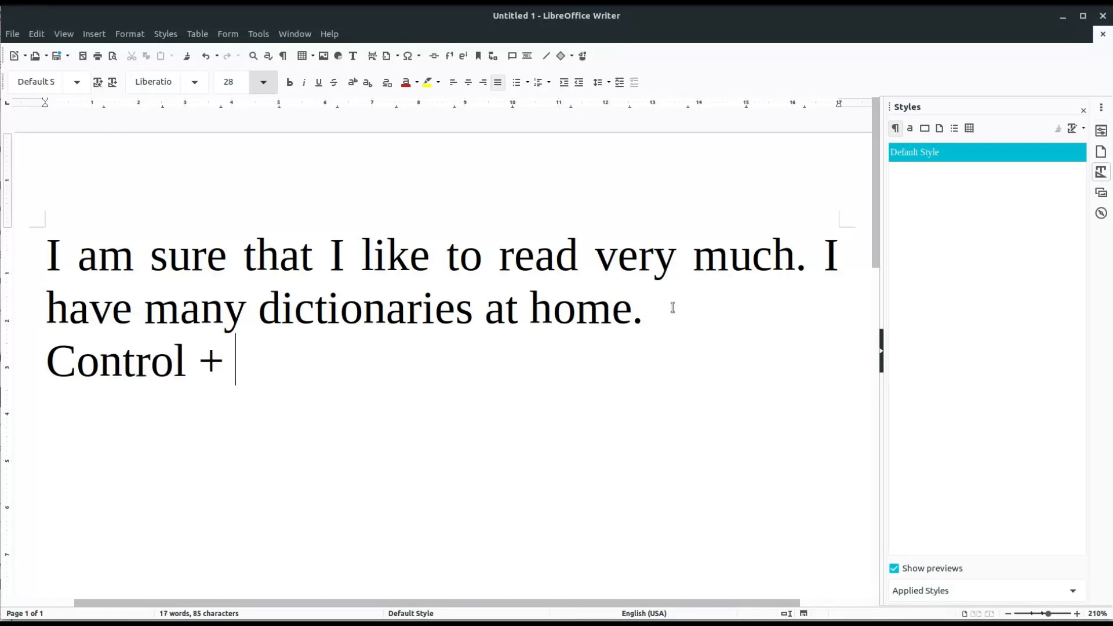
{"action": "type", "text": "-"}
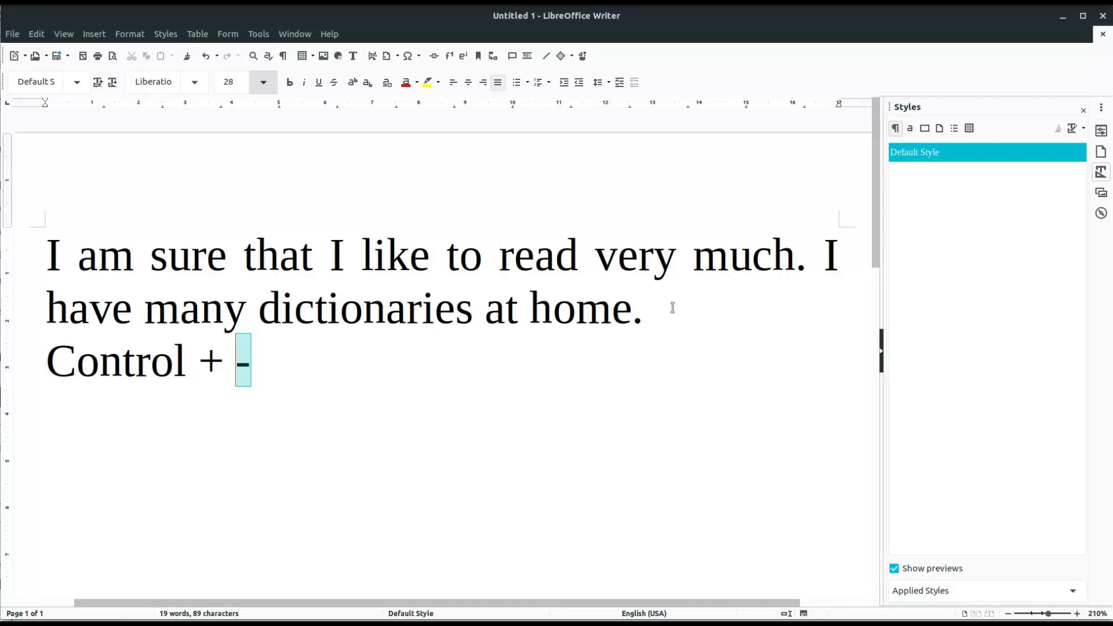
{"action": "double_click", "coordinate": [114, 362]}
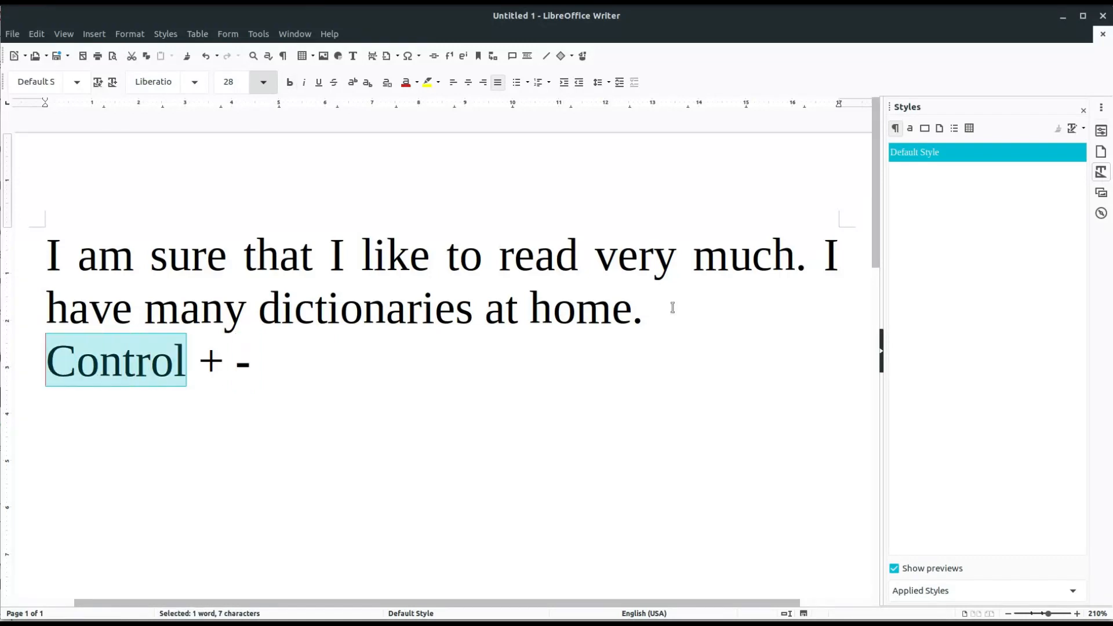
{"action": "left_click", "coordinate": [289, 82]}
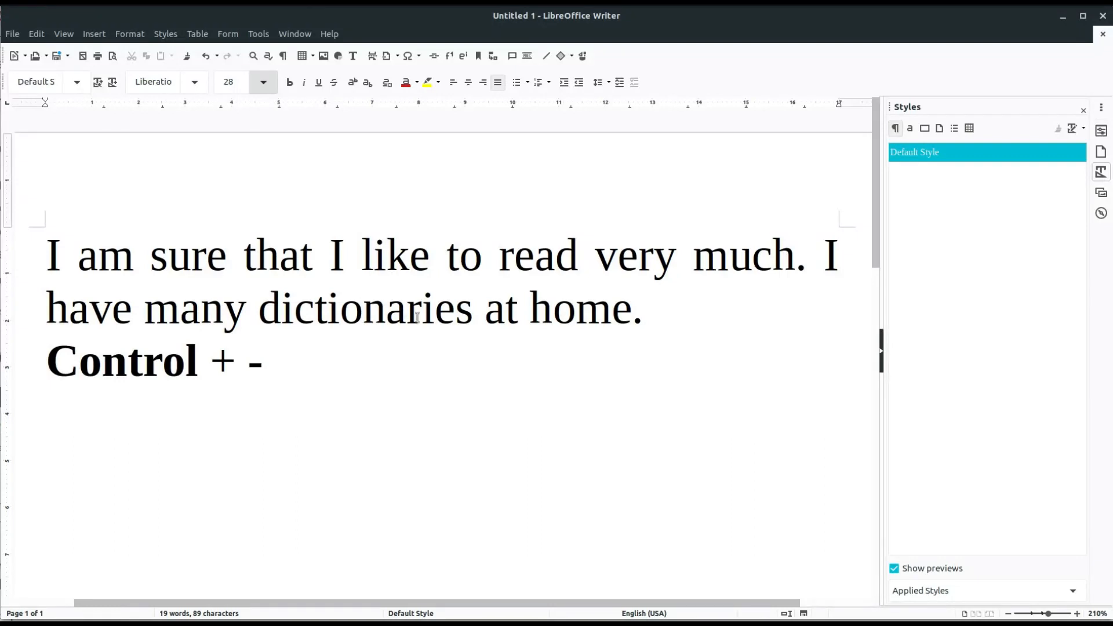
{"action": "left_click", "coordinate": [492, 325]}
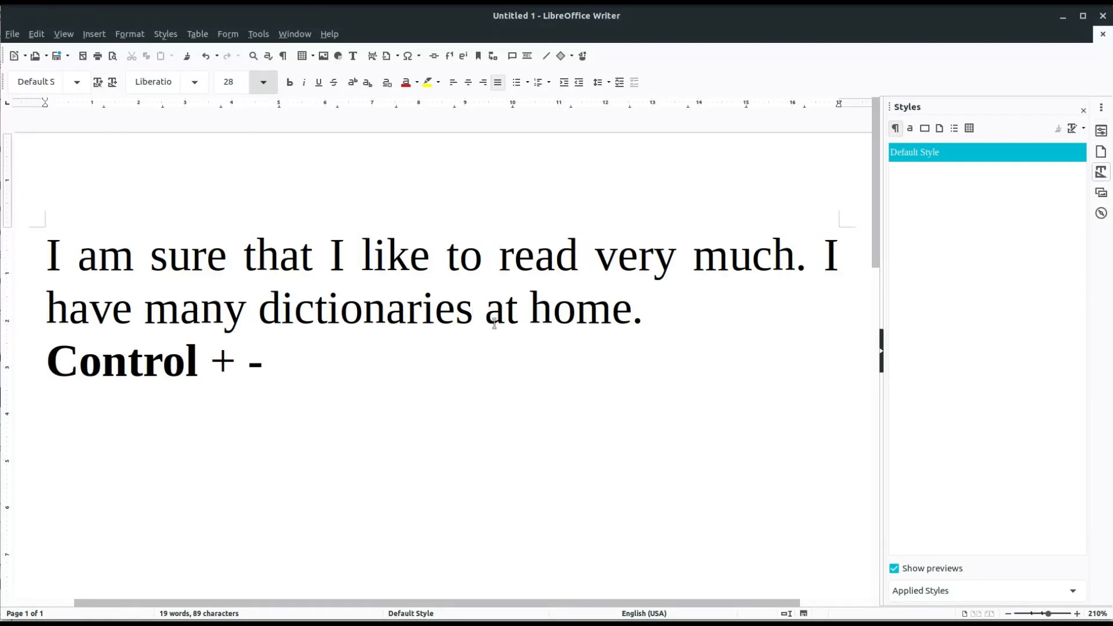
{"action": "left_click", "coordinate": [645, 311]}
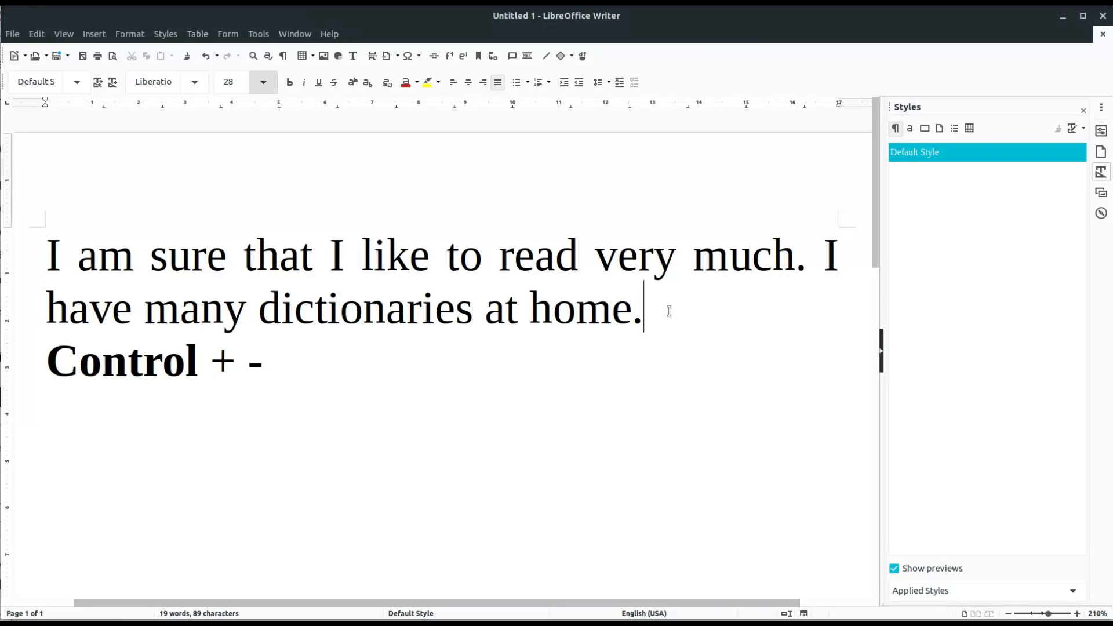
{"action": "left_click", "coordinate": [271, 362]}
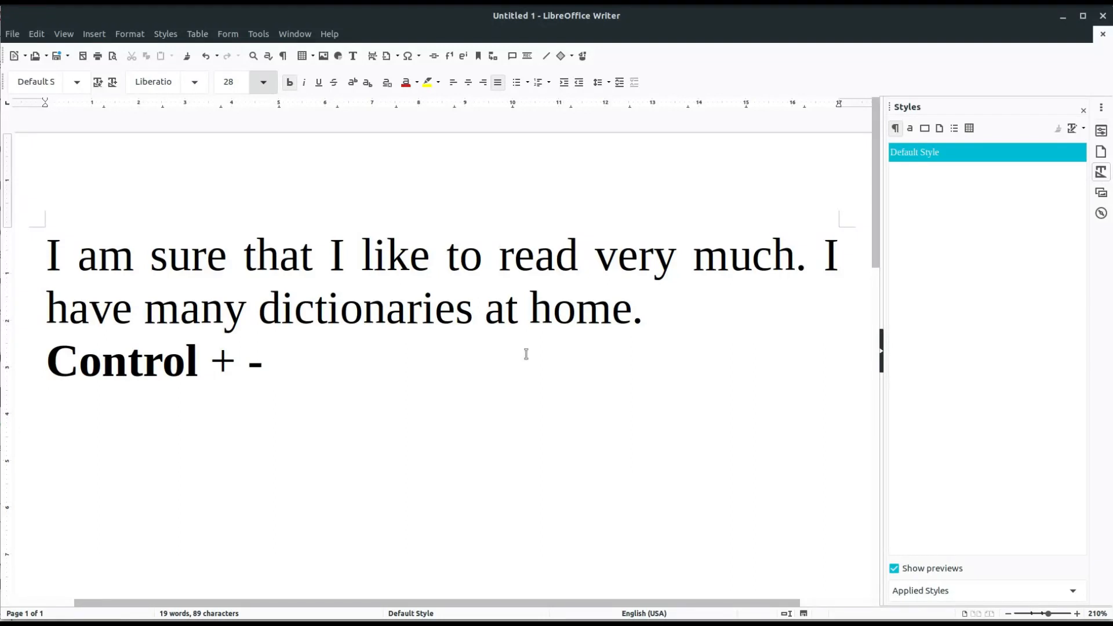
{"action": "left_click", "coordinate": [269, 368]}
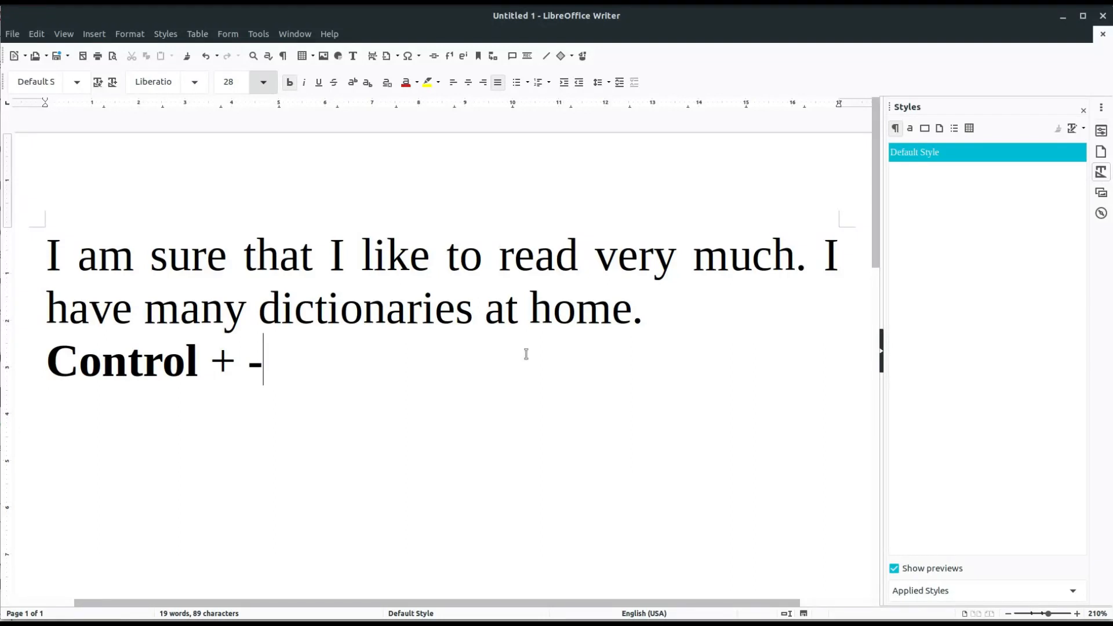
{"action": "mouse_move", "coordinate": [394, 97]}
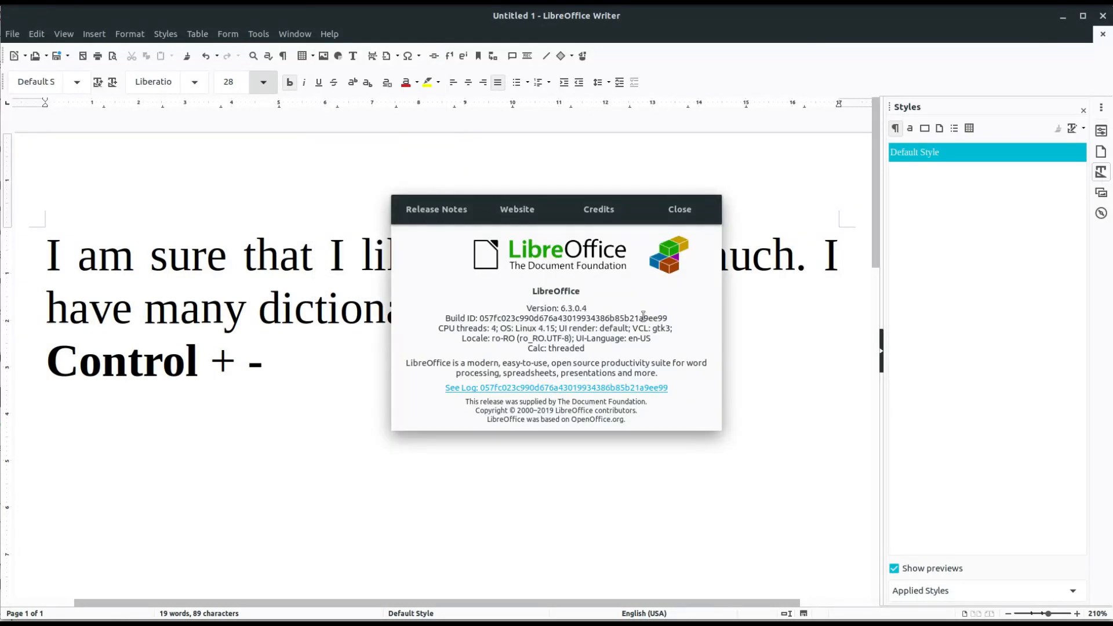
{"action": "mouse_move", "coordinate": [658, 280]}
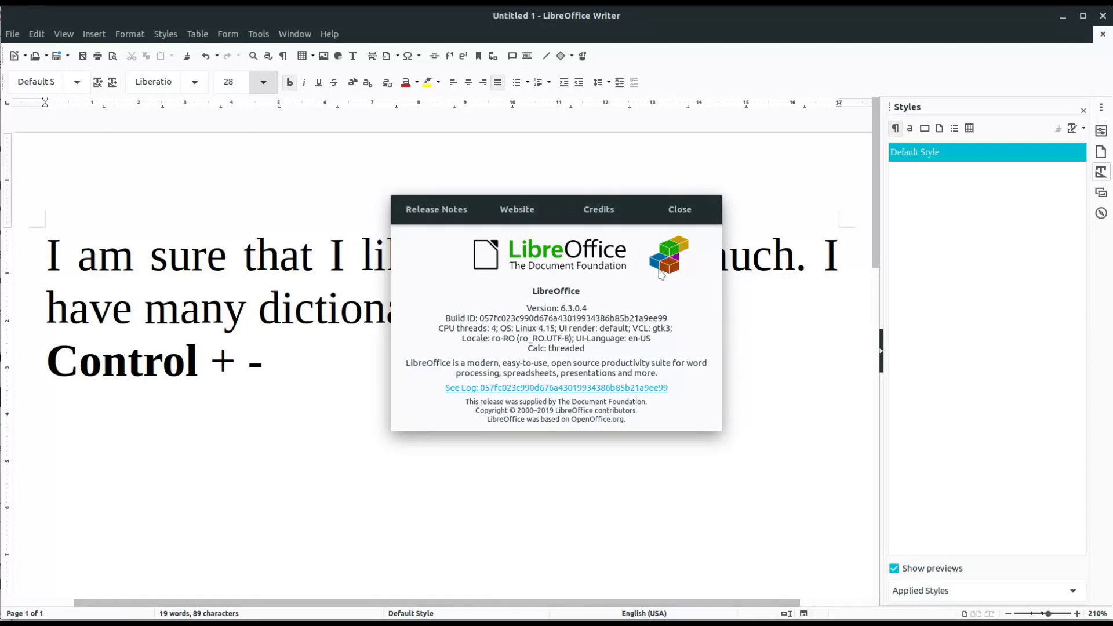
{"action": "mouse_move", "coordinate": [676, 215]}
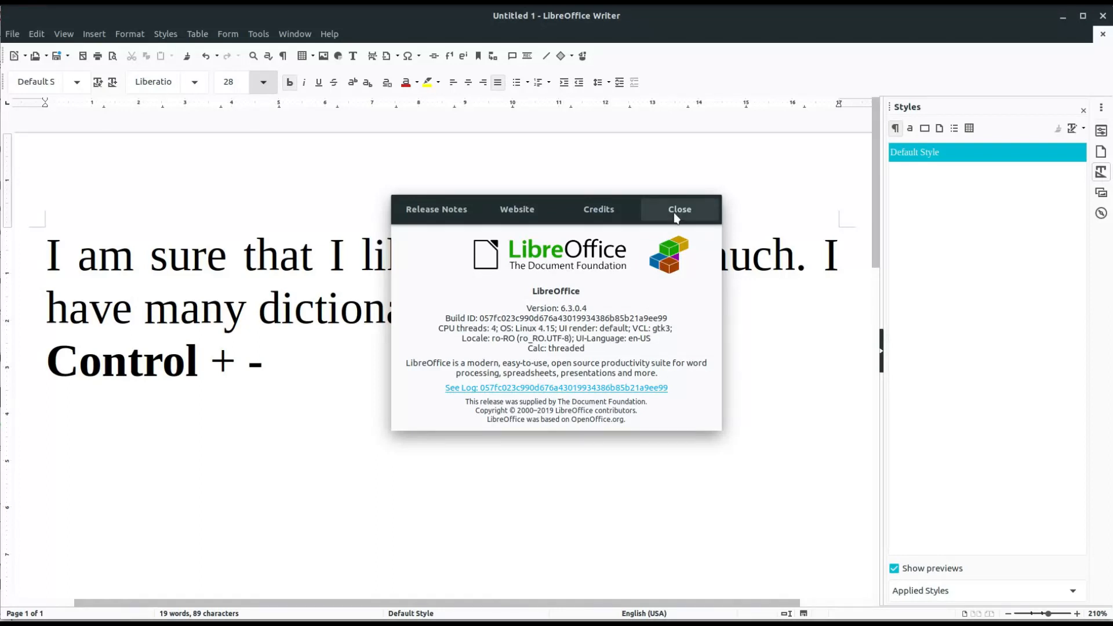
{"action": "left_click", "coordinate": [679, 209]}
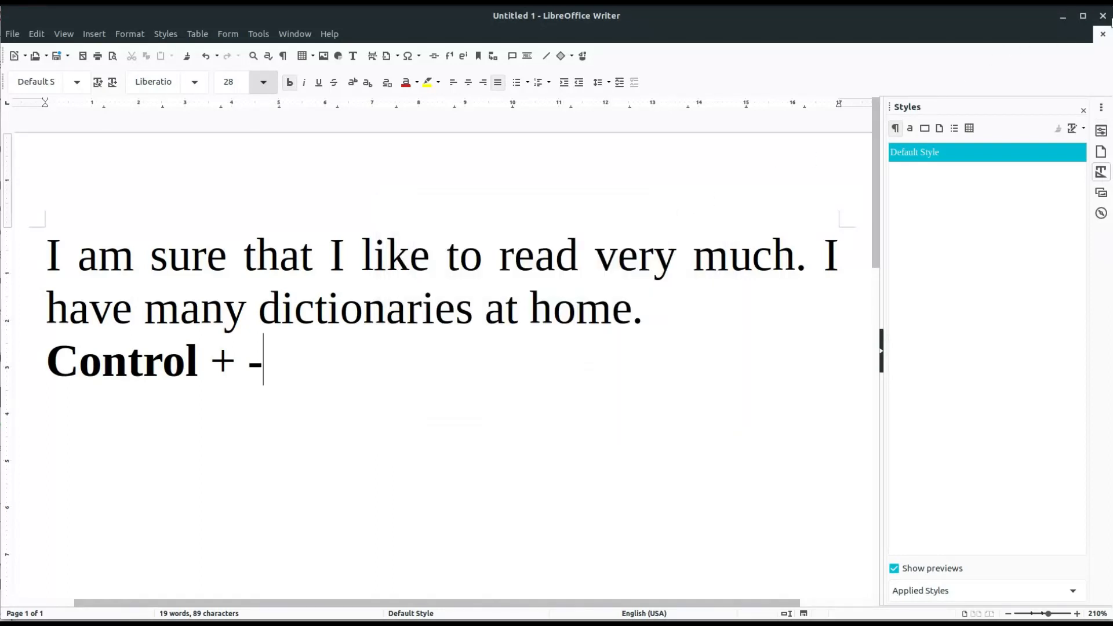